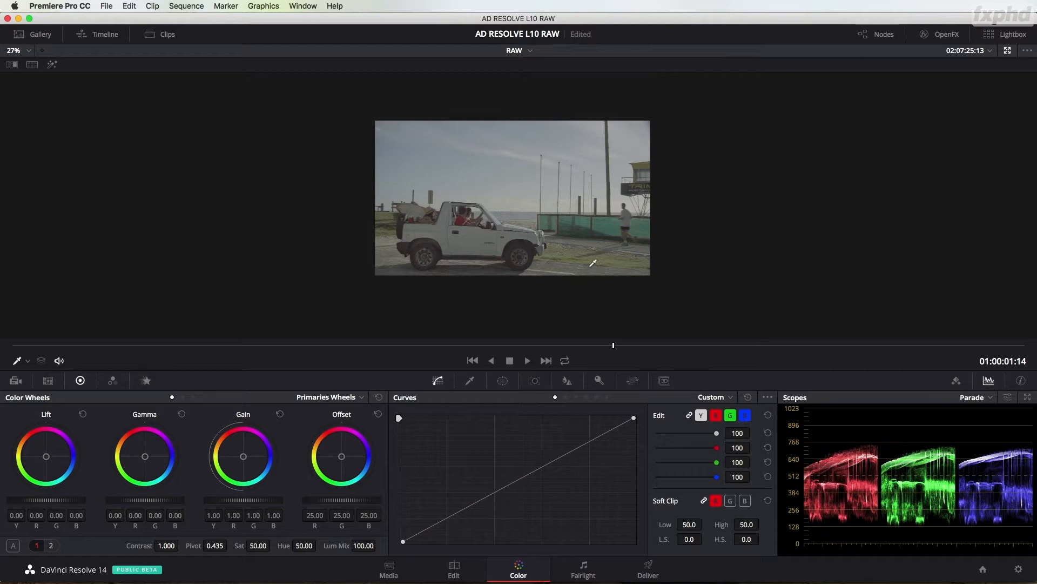
Exit enhanced viewer mode so the Gallery, Nodes and Timeline panels reappear.
left_click(13, 50)
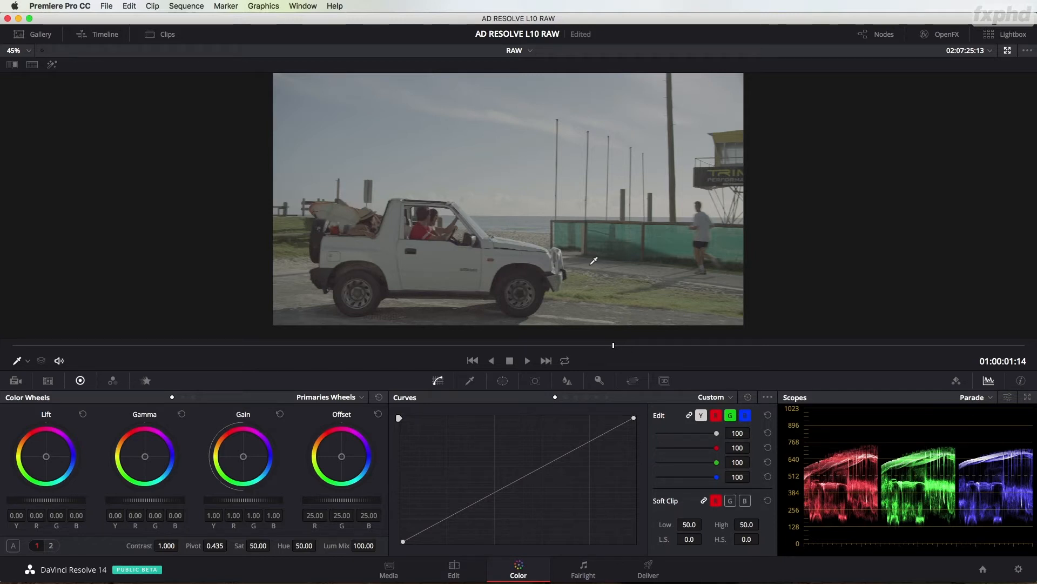
mouse_move(610, 232)
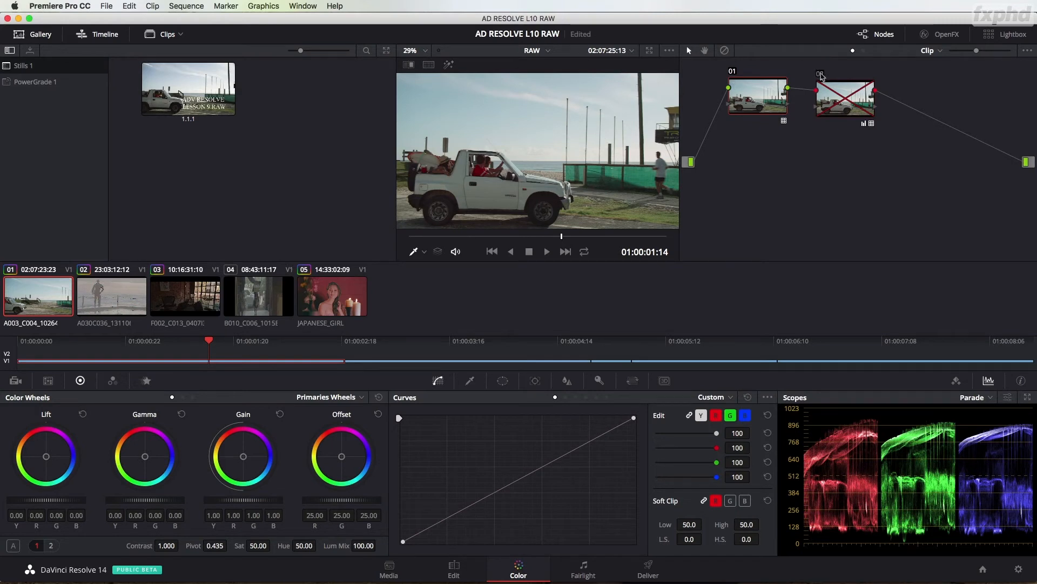
Enable node 02's reddish desaturated grade and grab a still of the frame.
left_click(844, 99)
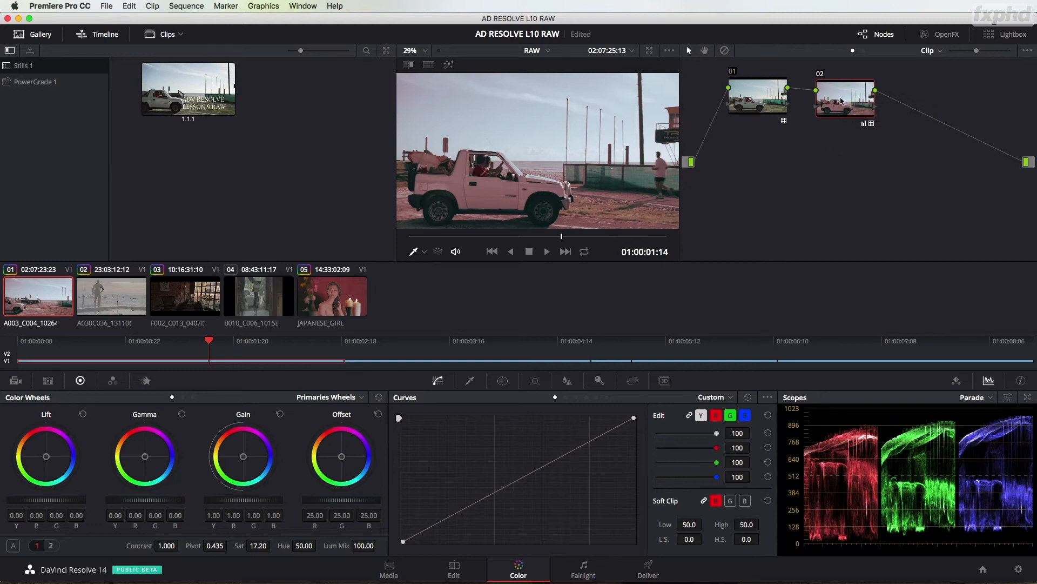
mouse_move(843, 101)
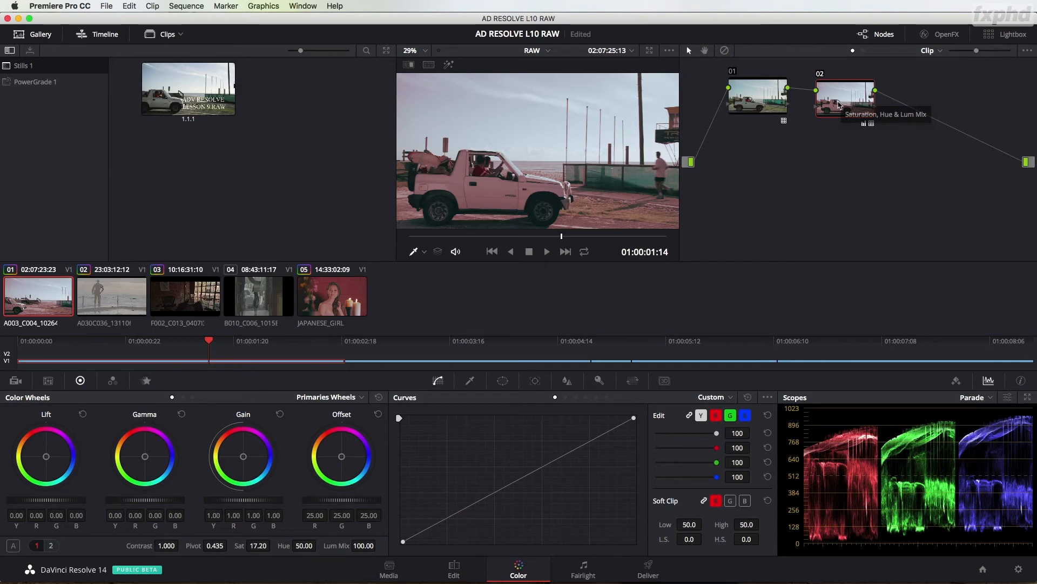
mouse_move(802, 177)
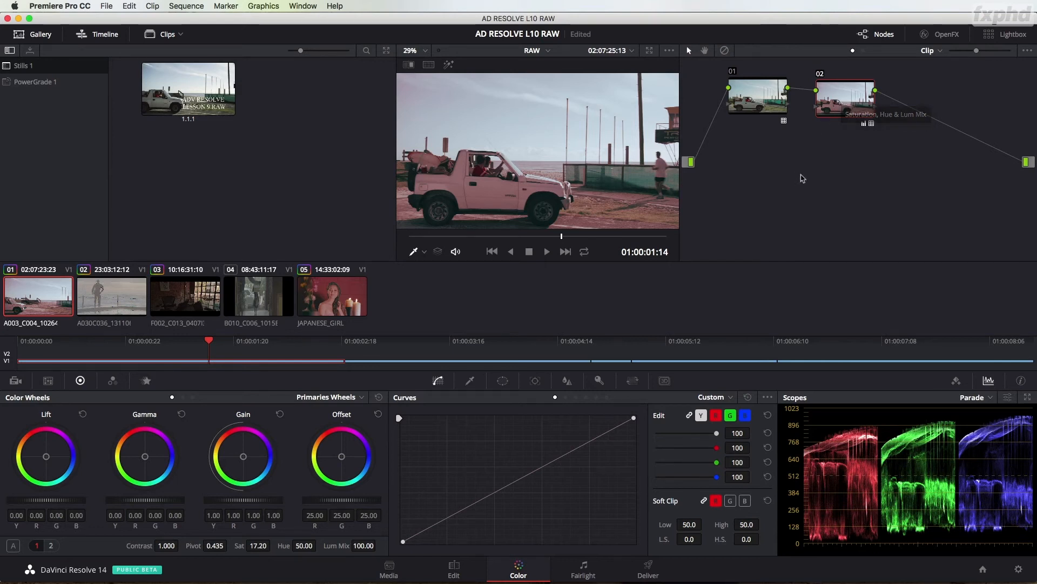
mouse_move(803, 178)
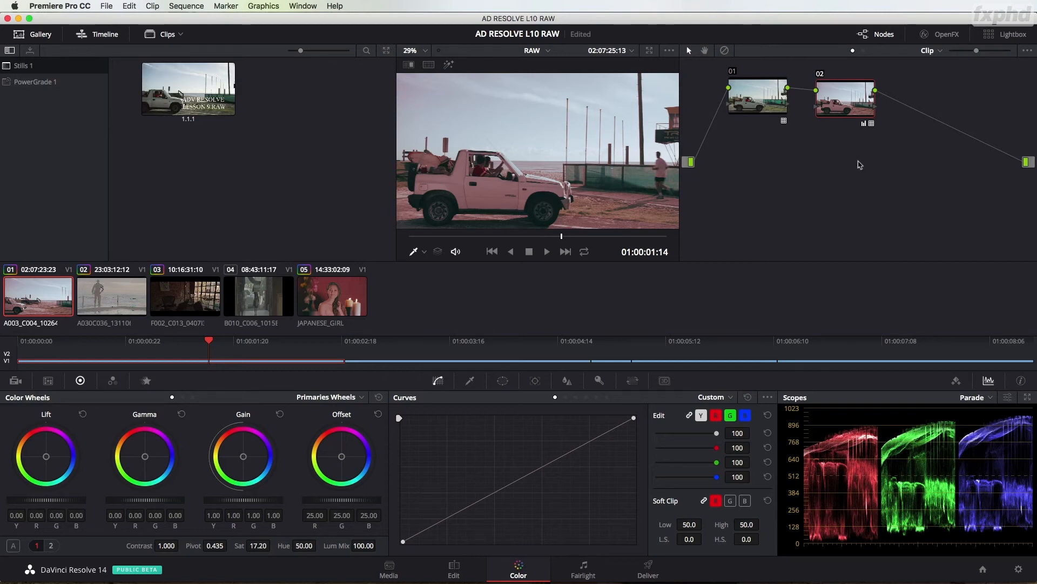
right_click(543, 151)
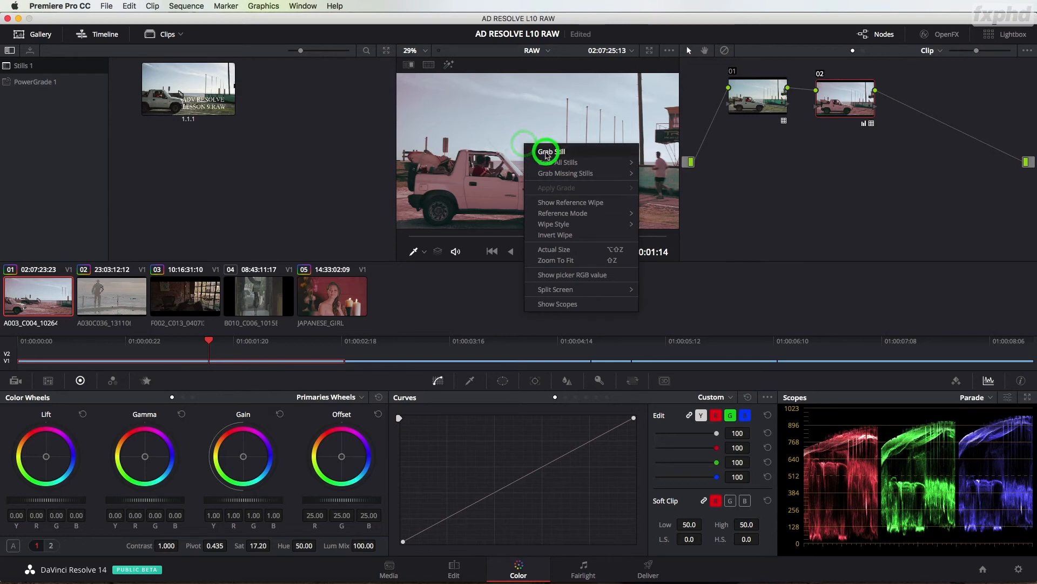
left_click(550, 151)
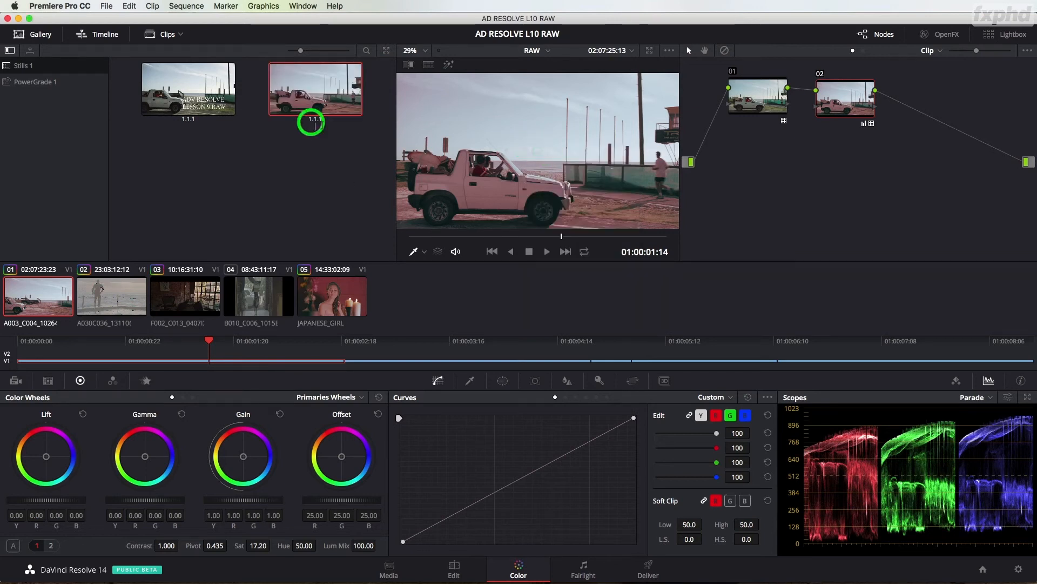